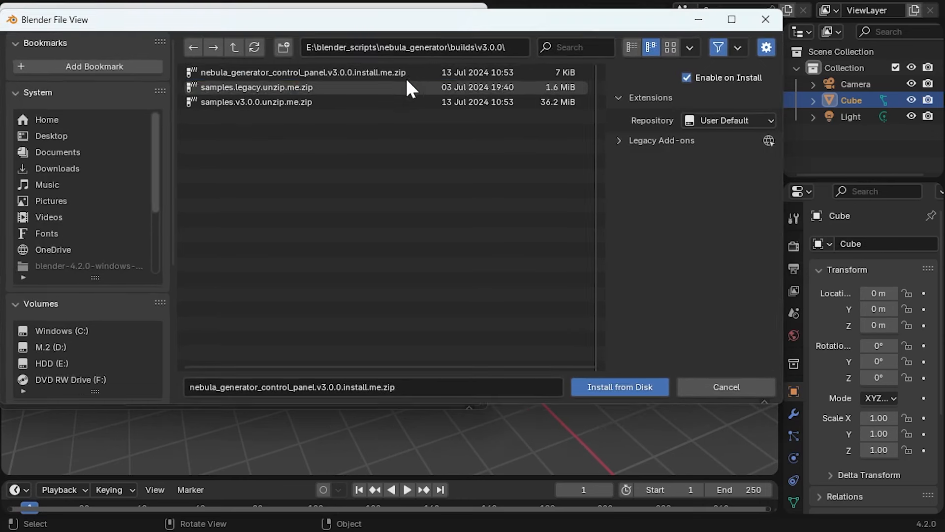
# Install nebula_generator_control_panel.v3.0.0.install.me.zip as an add-on from disk.
pyautogui.click(301, 72)
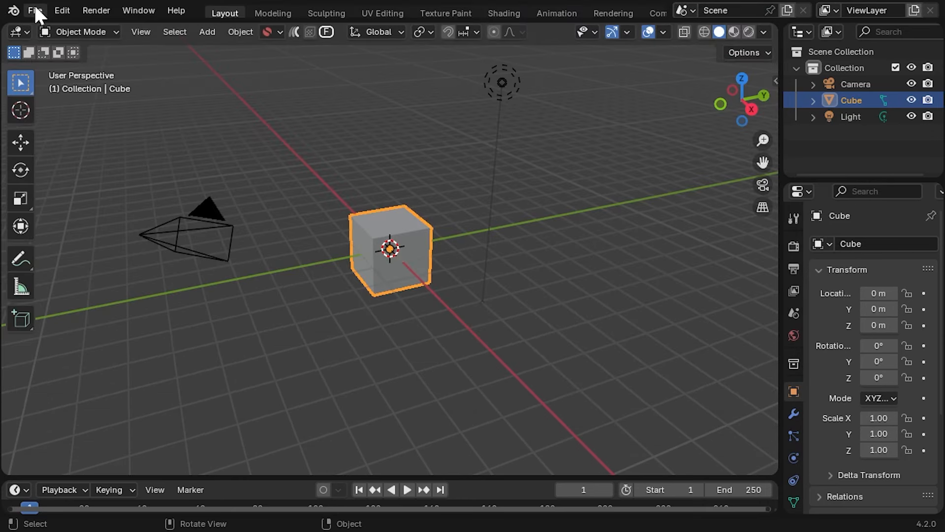
# Load the recent nebula_3d.legacy scene from the File menu.
pyautogui.click(35, 11)
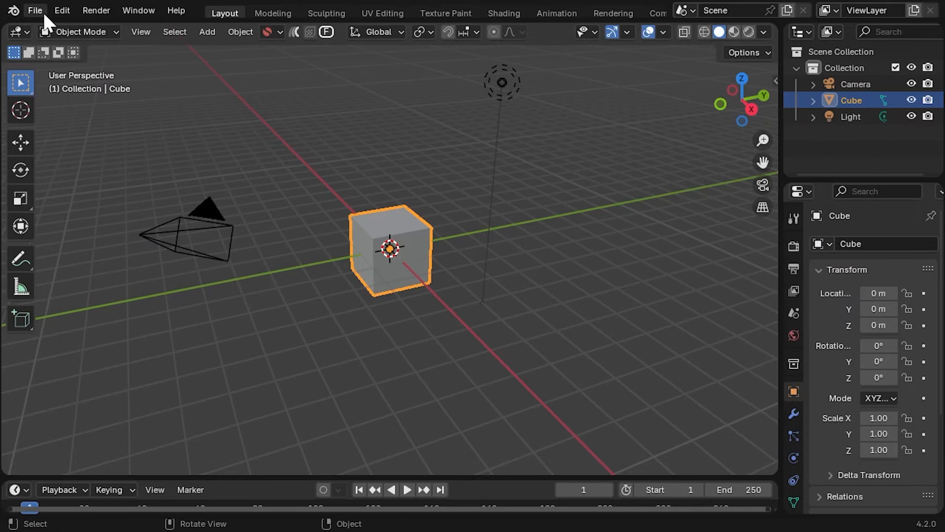
pyautogui.click(34, 10)
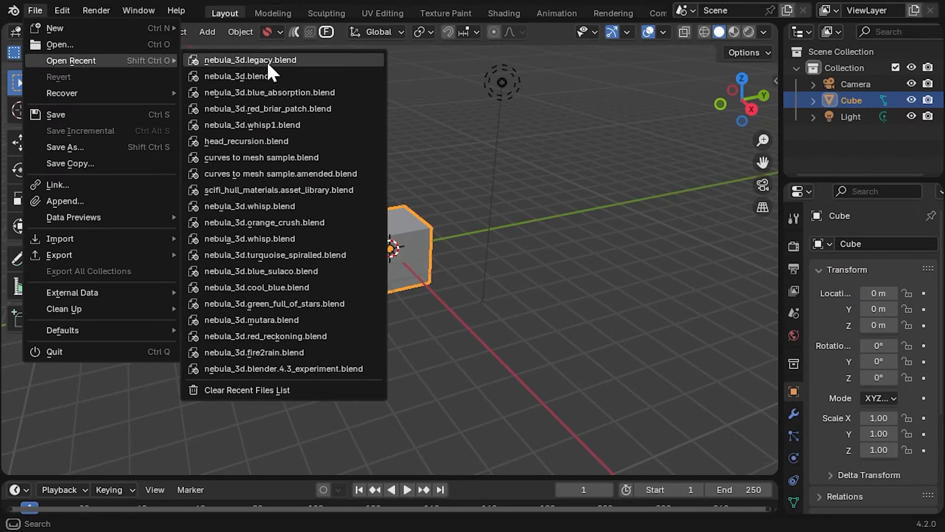
pyautogui.click(249, 59)
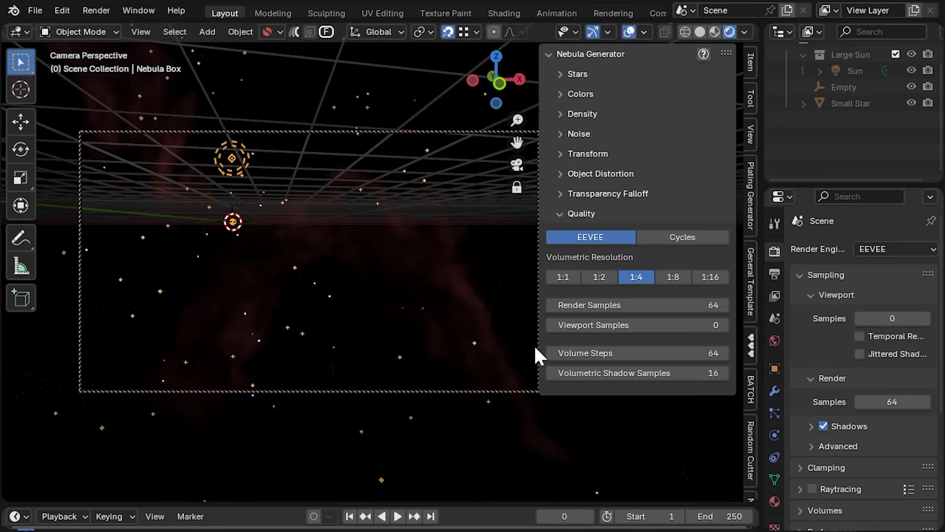
# Open another recent nebula_3d .blend file from the File menu.
pyautogui.click(34, 11)
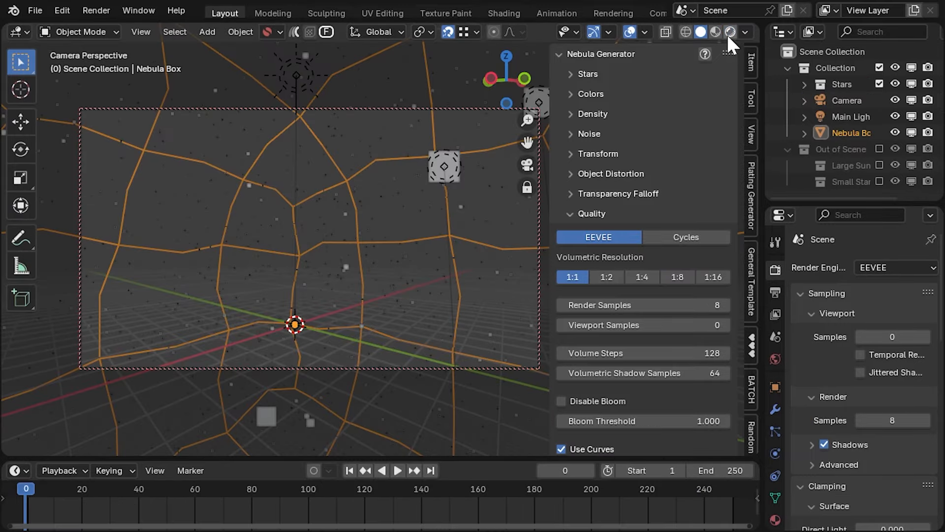
pyautogui.click(35, 10)
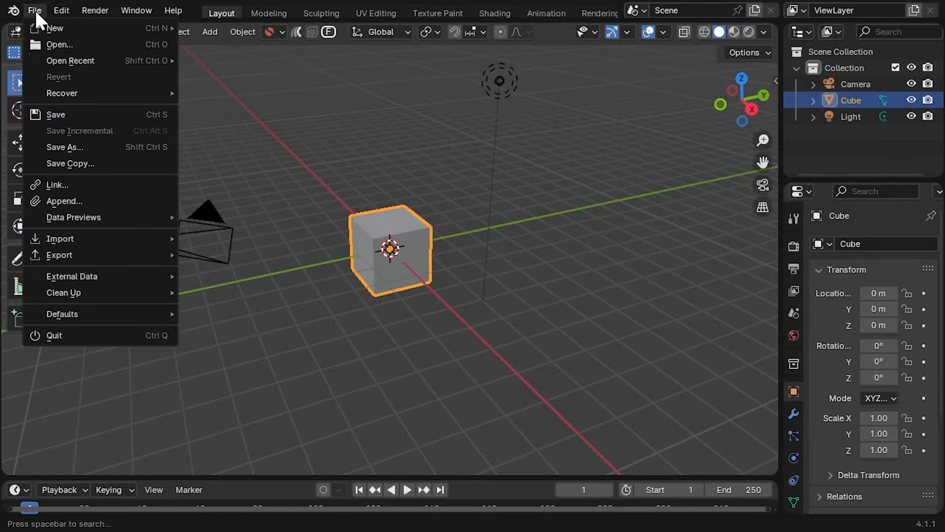
pyautogui.click(70, 60)
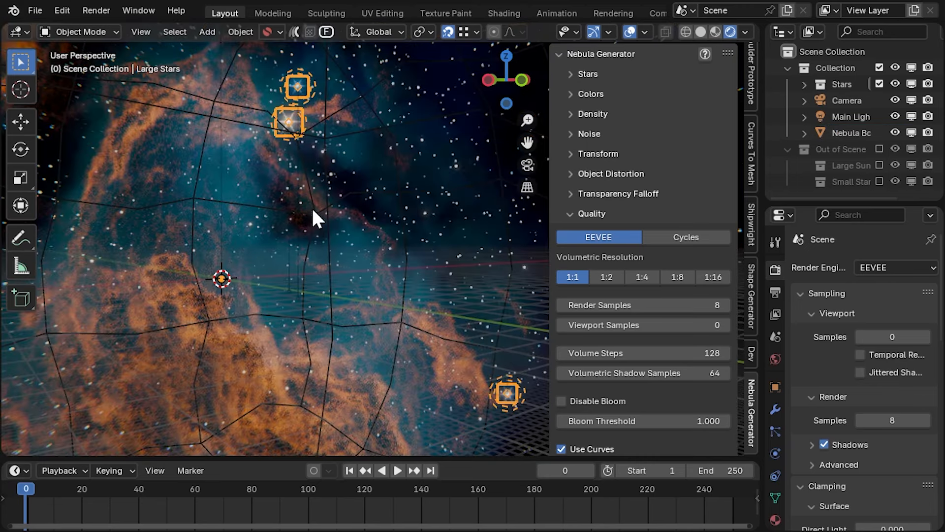
# Orbit around the nebula, then select and rotate the camera to frame the clouds.
pyautogui.moveTo(319, 217); pyautogui.dragTo(435, 236)
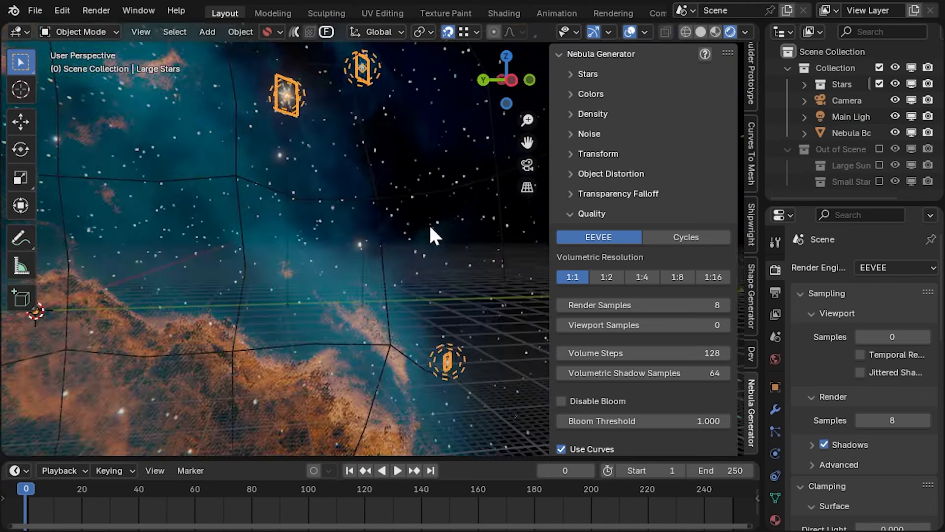
pyautogui.click(846, 100)
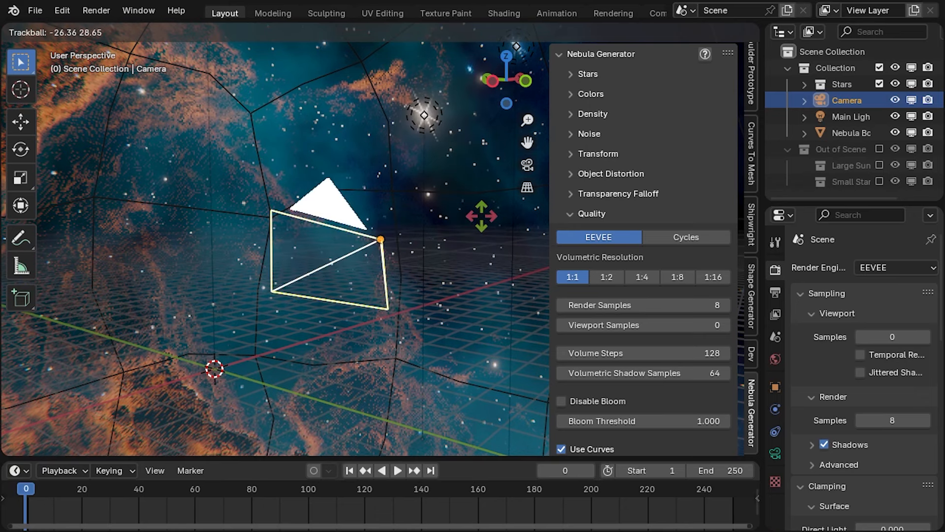
pyautogui.click(425, 115)
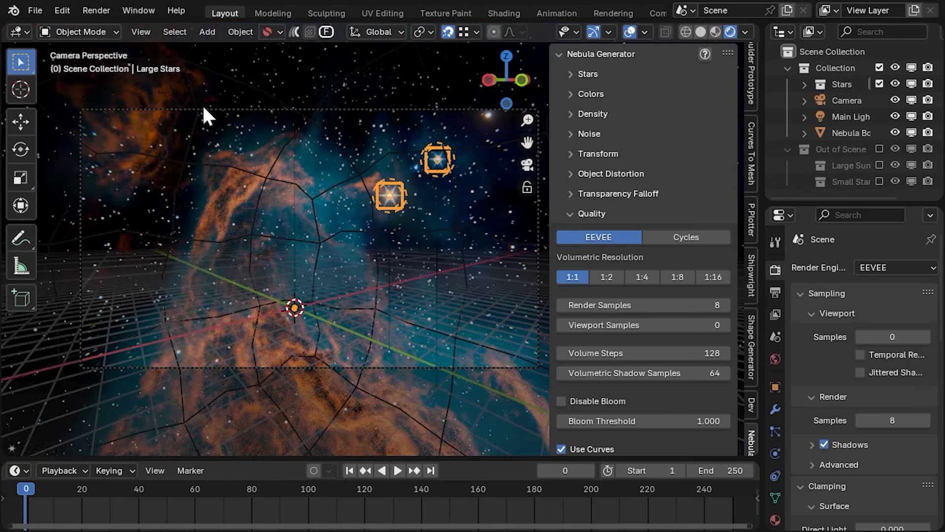
pyautogui.moveTo(440, 248)
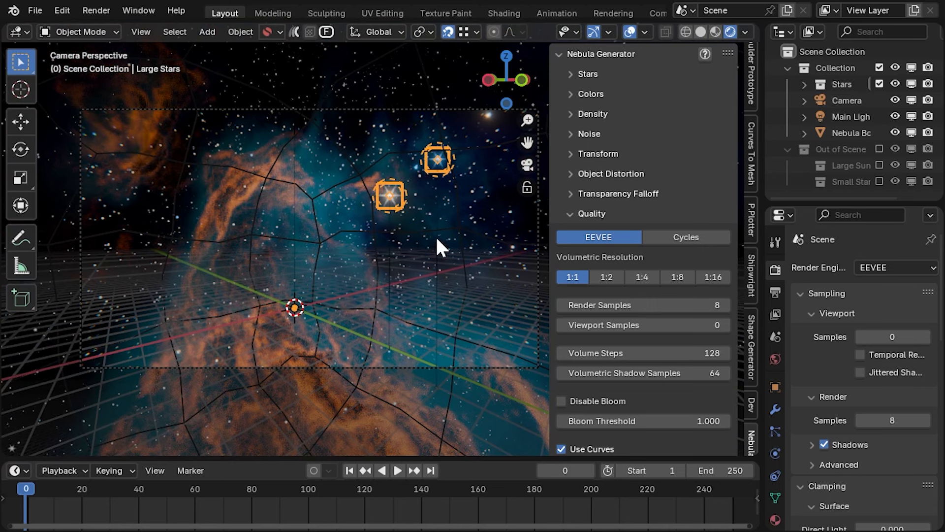
pyautogui.moveTo(600, 162)
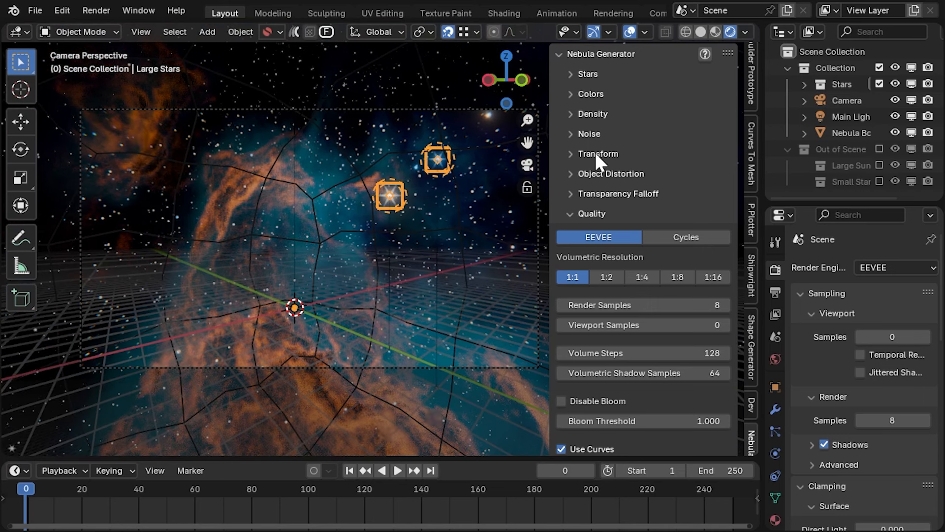
# Compare 0 and 6 Star Texture, keep 6, and include the Large Sun collection.
pyautogui.click(586, 73)
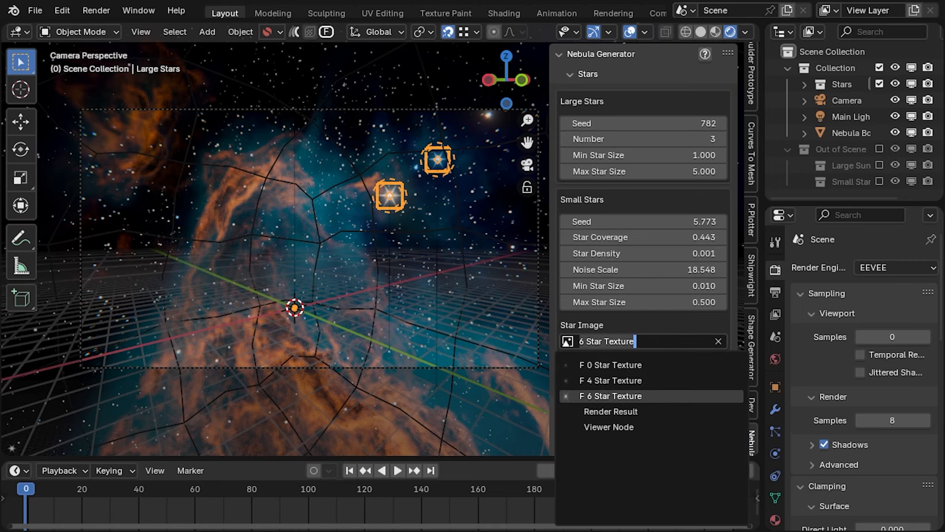
pyautogui.click(610, 381)
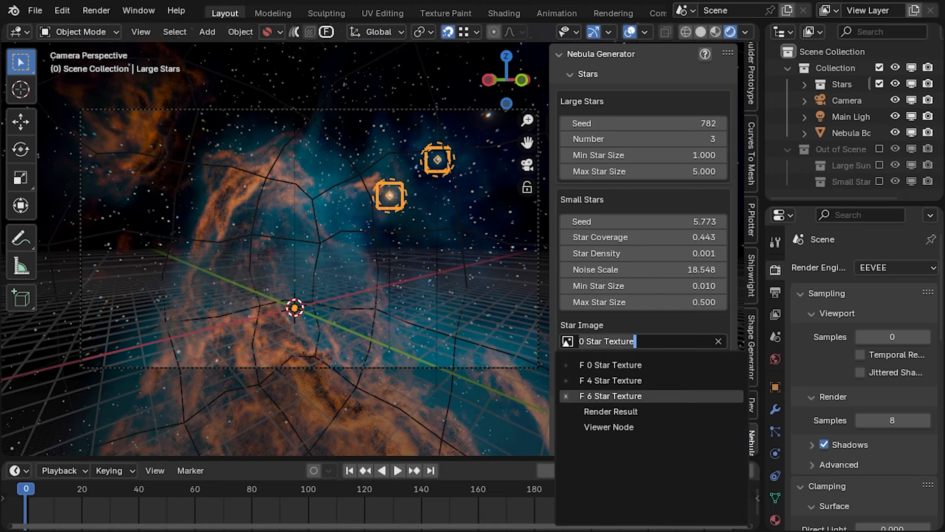
pyautogui.click(610, 395)
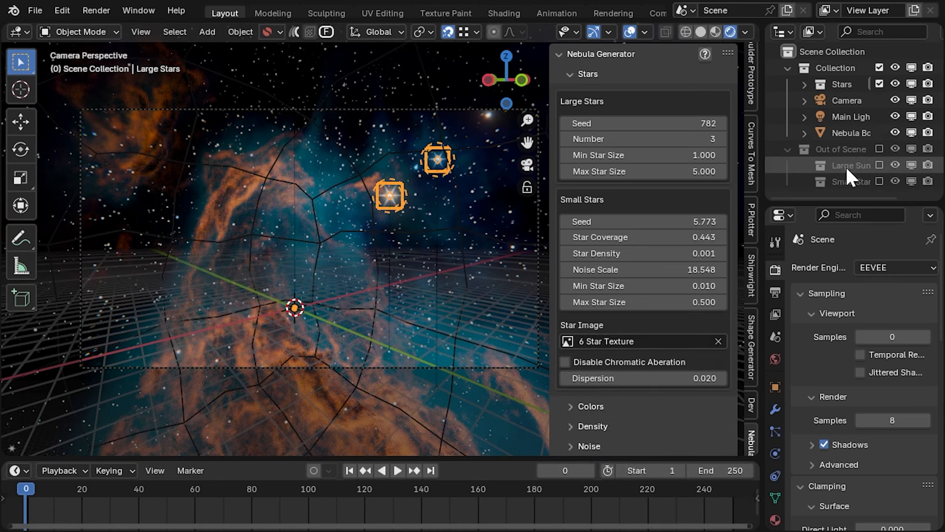
pyautogui.click(805, 166)
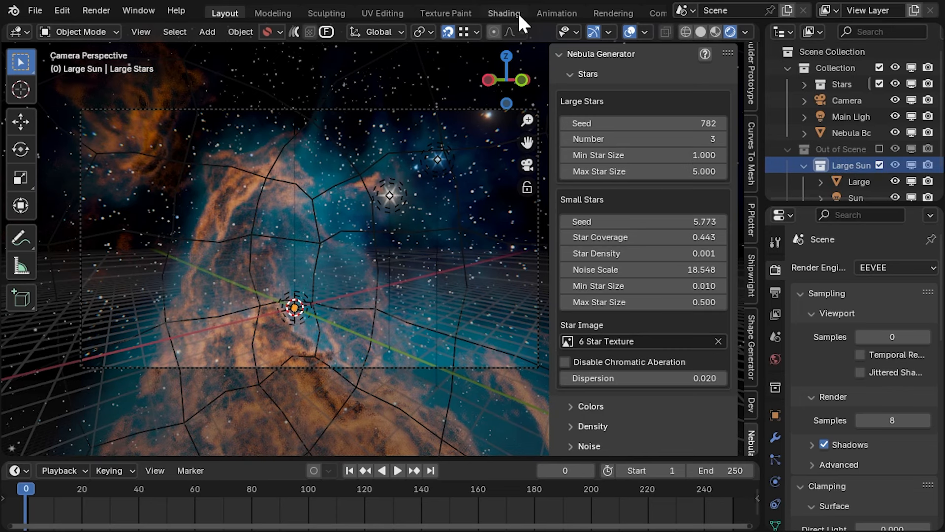
# In Shading, set the large star's texture to 4 Star Texture and exclude Large Sun.
pyautogui.click(504, 12)
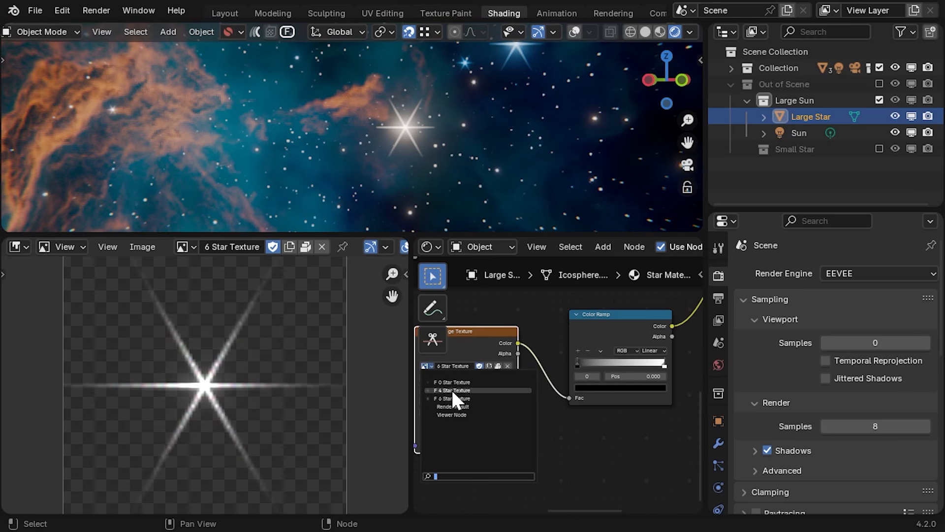
pyautogui.click(451, 390)
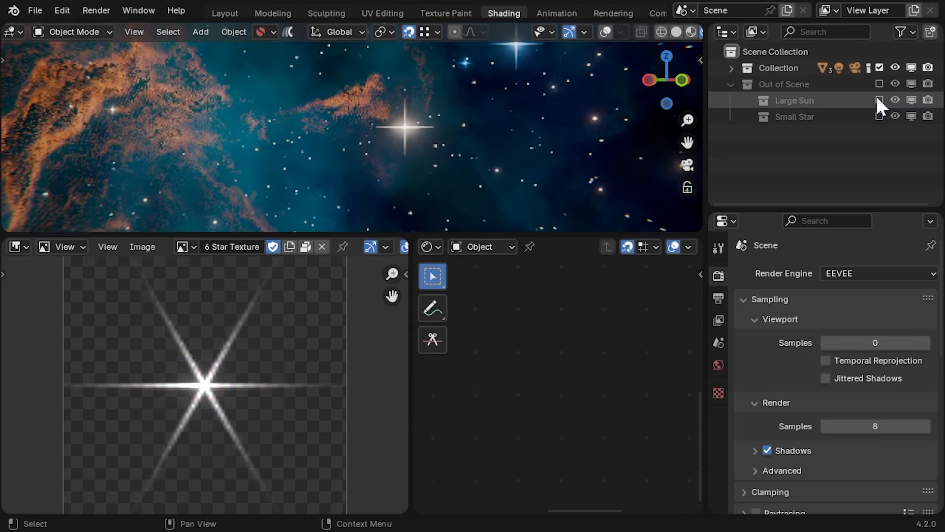
pyautogui.click(225, 12)
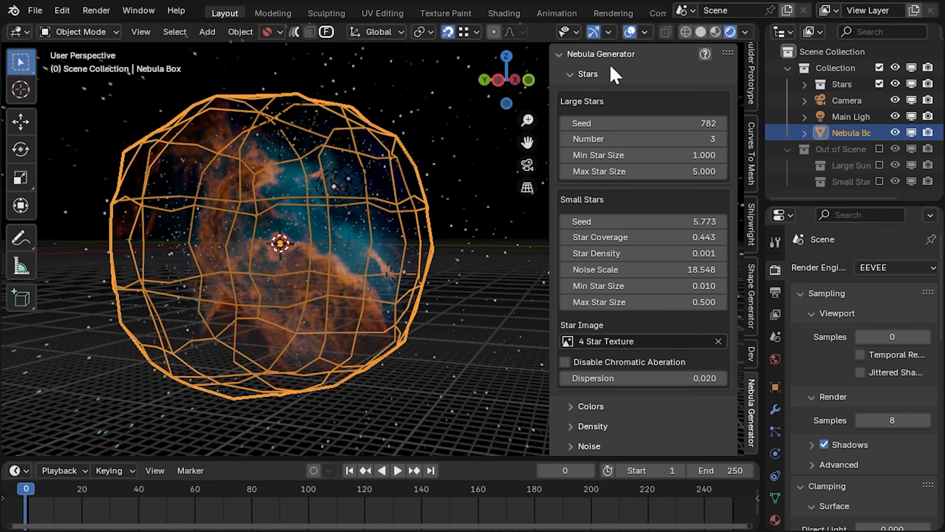
# Review the Quality subpanel: EEVEE render samples 8, viewport samples 0.
pyautogui.click(629, 32)
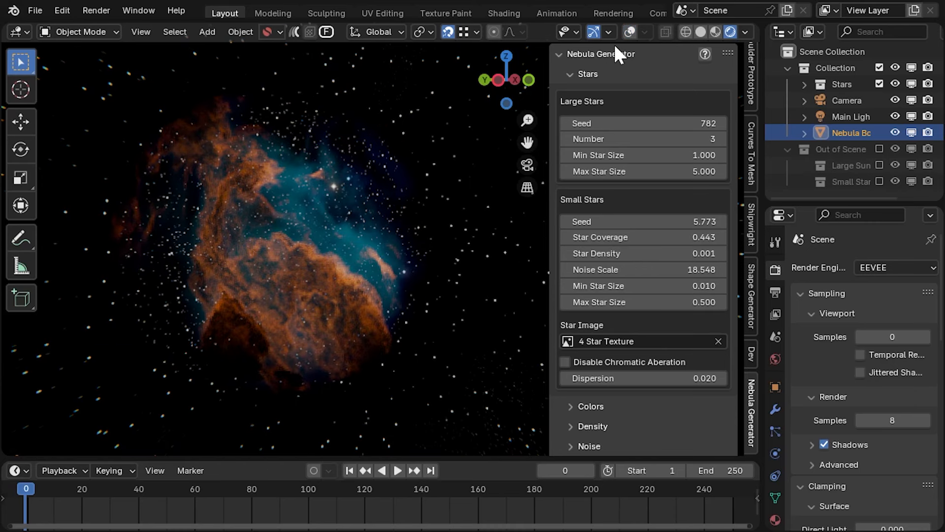
pyautogui.click(631, 32)
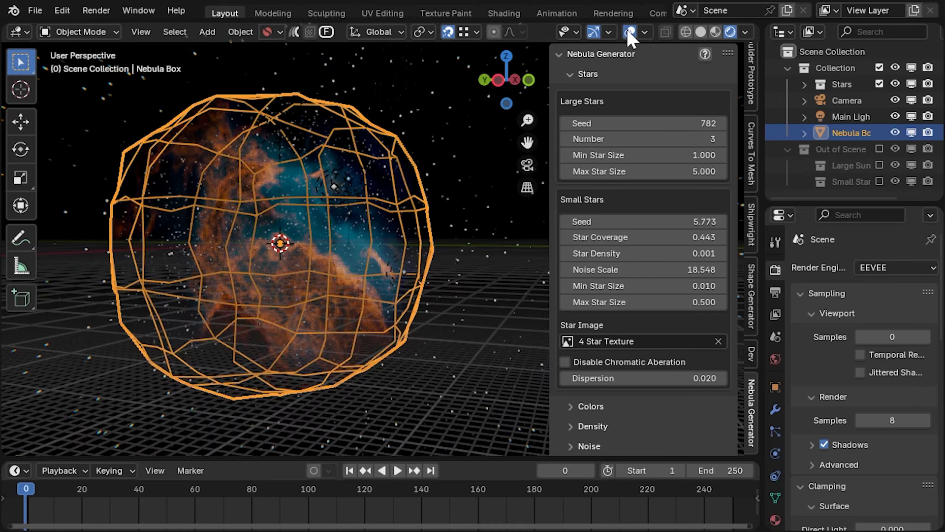
pyautogui.scroll(-3)
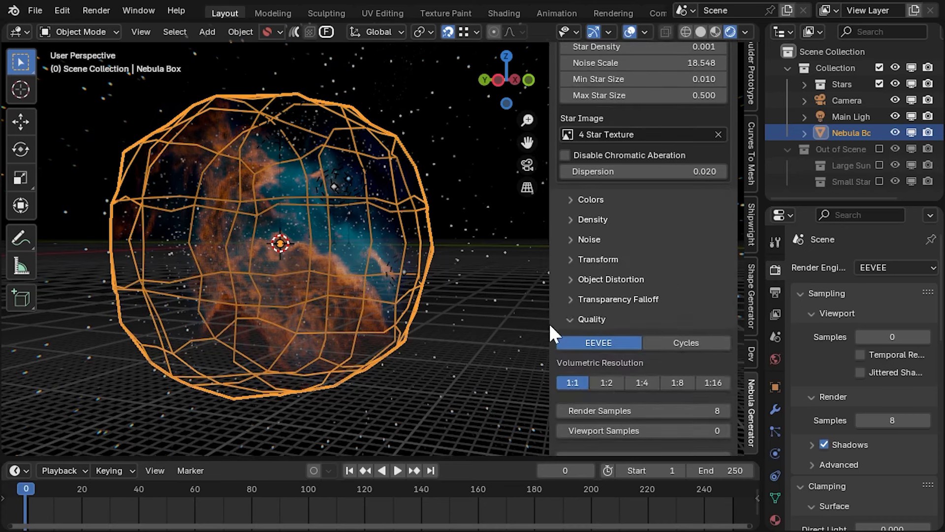
pyautogui.click(618, 299)
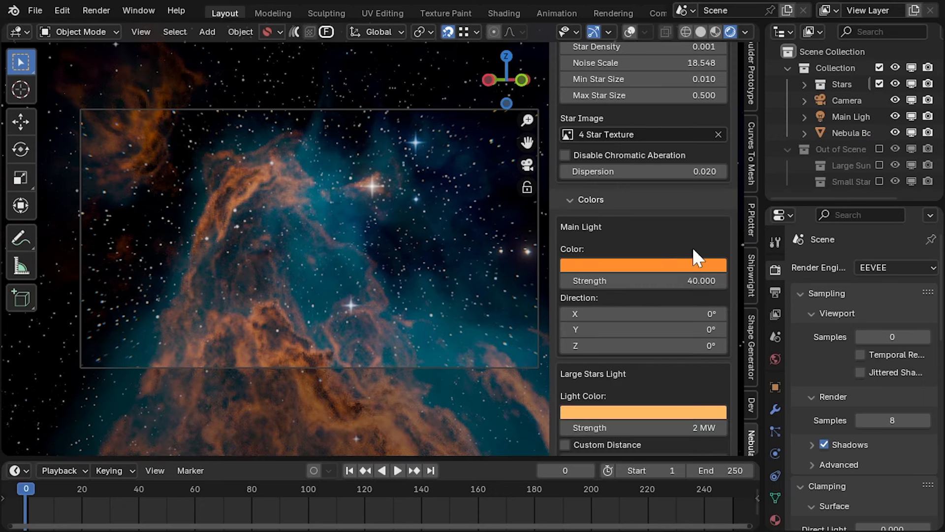
# Recolor the Cloud Gas ramp and reshape the Main Cloud Density ramp stops.
pyautogui.scroll(-3)
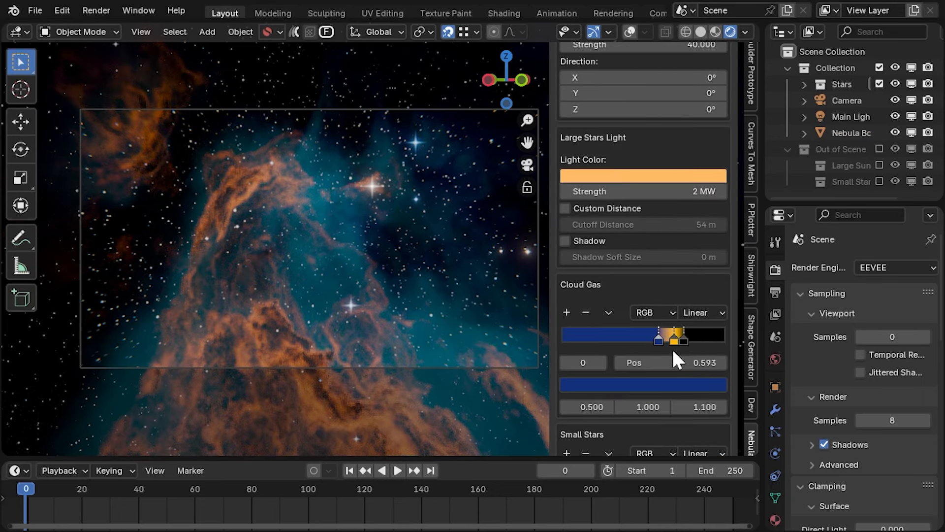
pyautogui.click(643, 175)
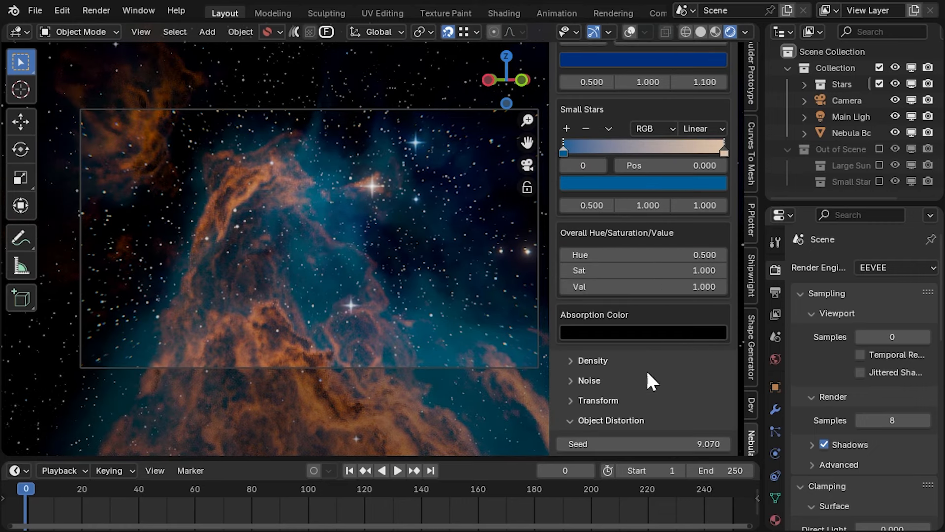
pyautogui.click(592, 360)
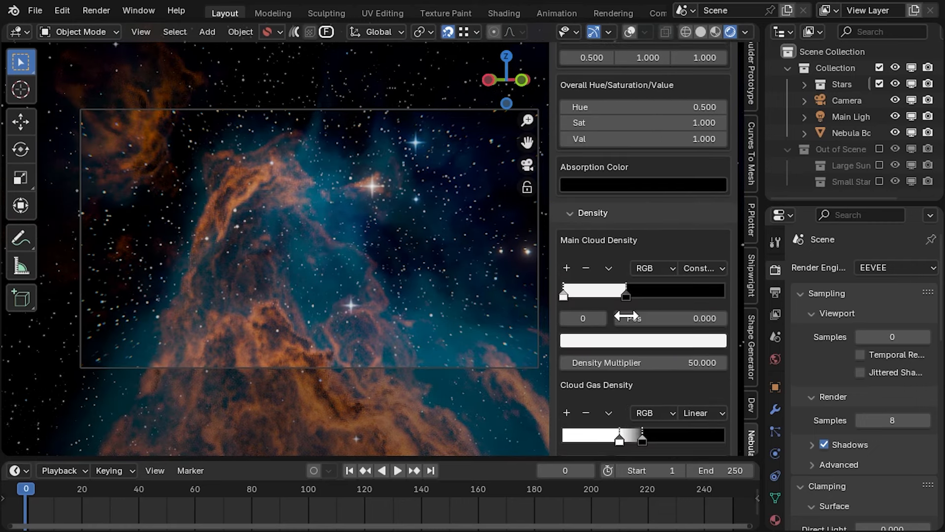
pyautogui.moveTo(626, 291); pyautogui.dragTo(632, 291)
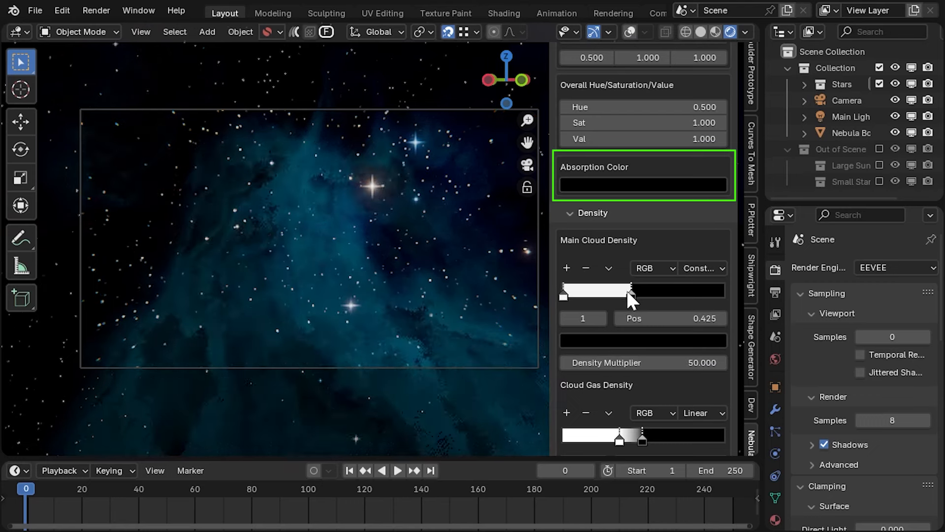
pyautogui.moveTo(633, 291); pyautogui.dragTo(623, 291)
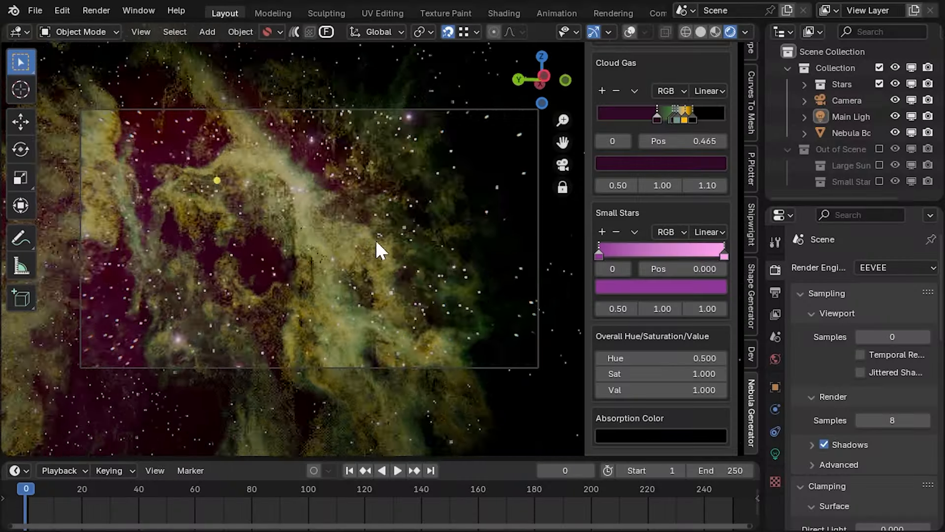
# Scroll to the Small Stars geometry nodes modifier in the red nebula scene.
pyautogui.scroll(-3)
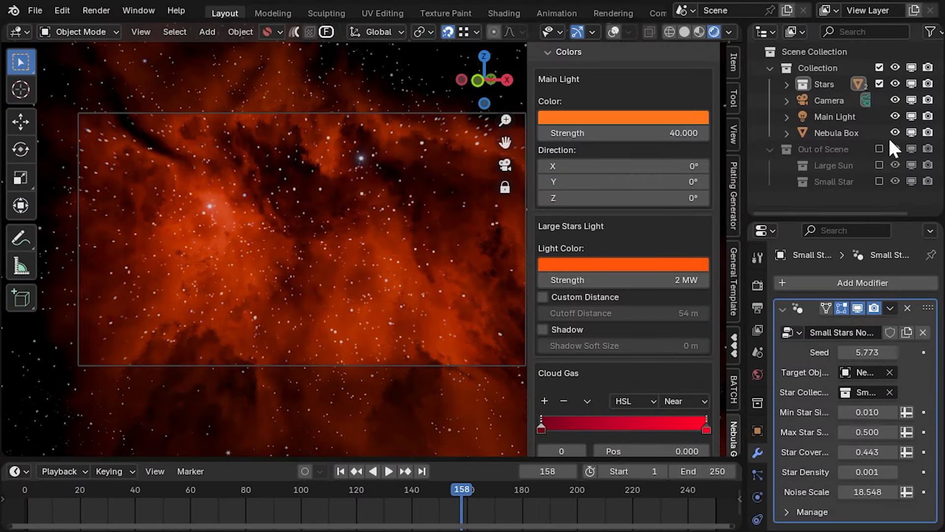
# With Main Light selected, set Large Stars Seed to 942 and toggle its light shadow.
pyautogui.click(836, 116)
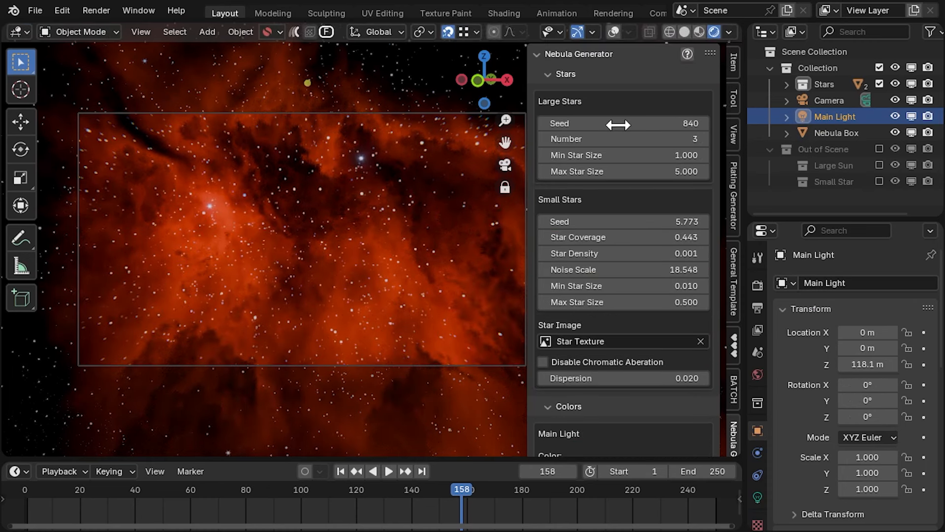
pyautogui.moveTo(621, 123); pyautogui.dragTo(621, 155)
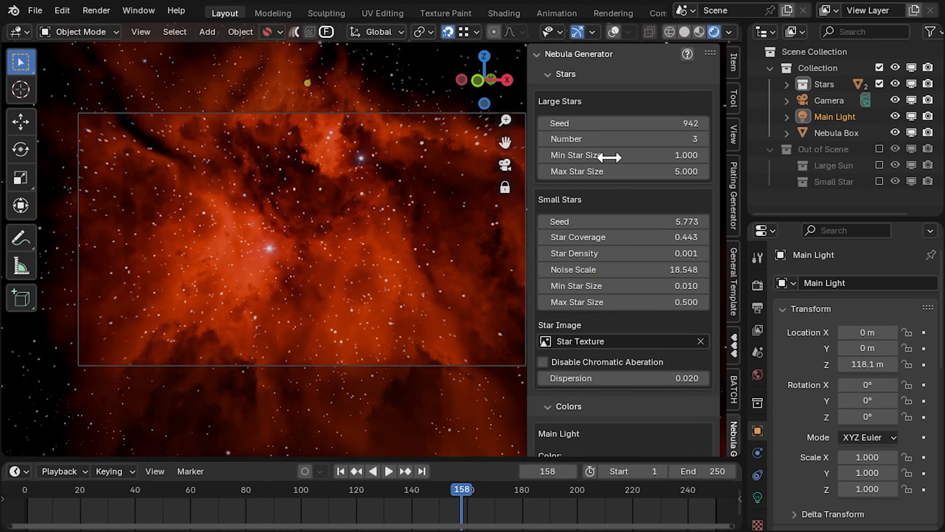
pyautogui.scroll(-3)
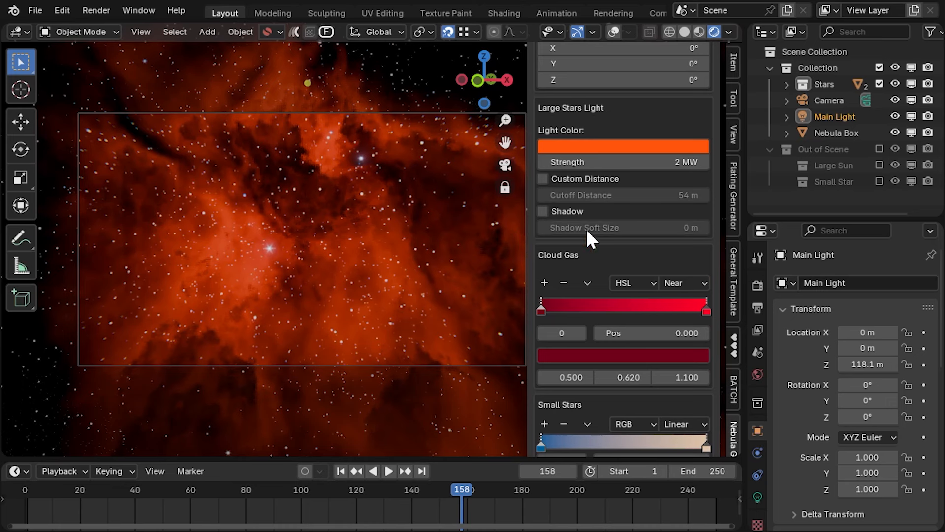
pyautogui.click(542, 212)
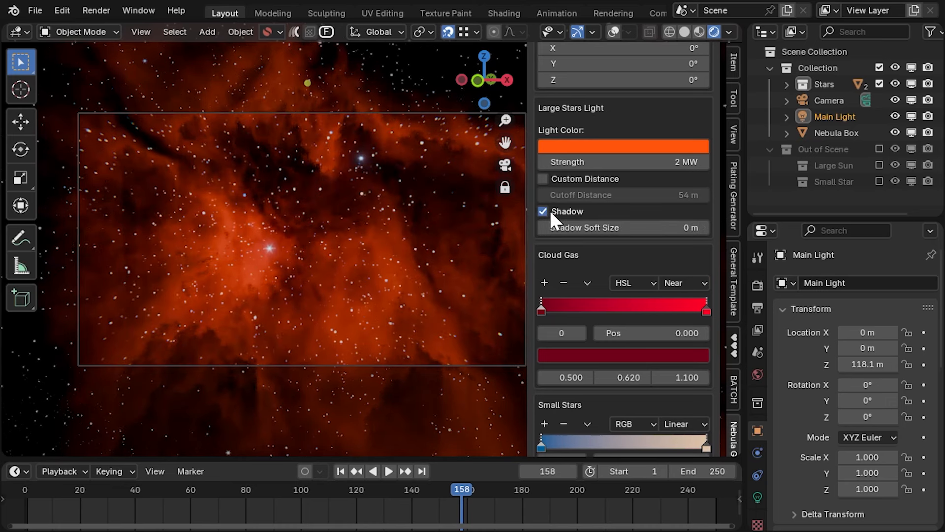
pyautogui.click(542, 212)
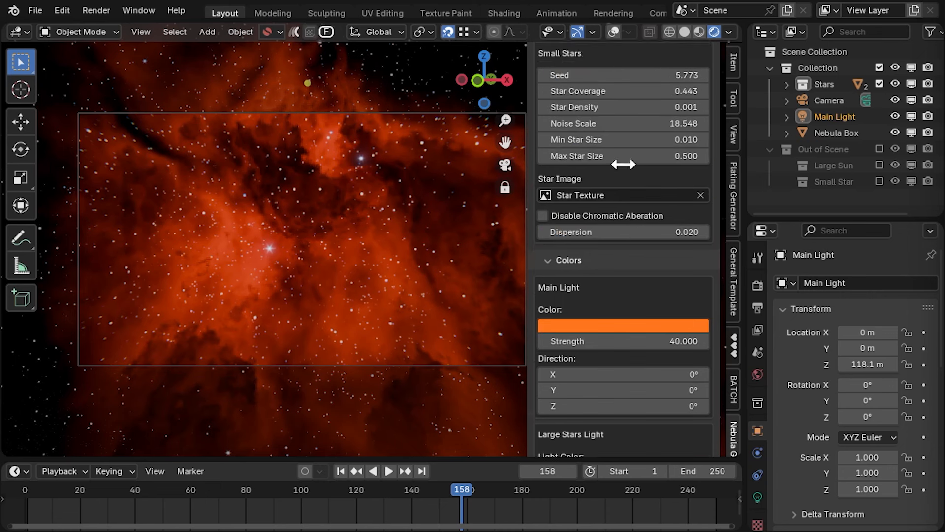
# Collapse the Stars and Colors subpanels, leaving Quality open.
pyautogui.click(550, 73)
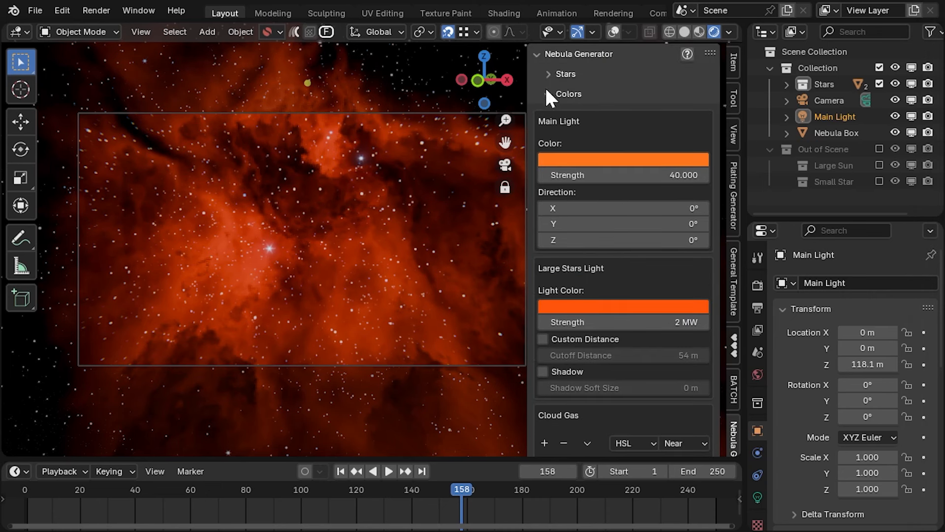
pyautogui.click(567, 93)
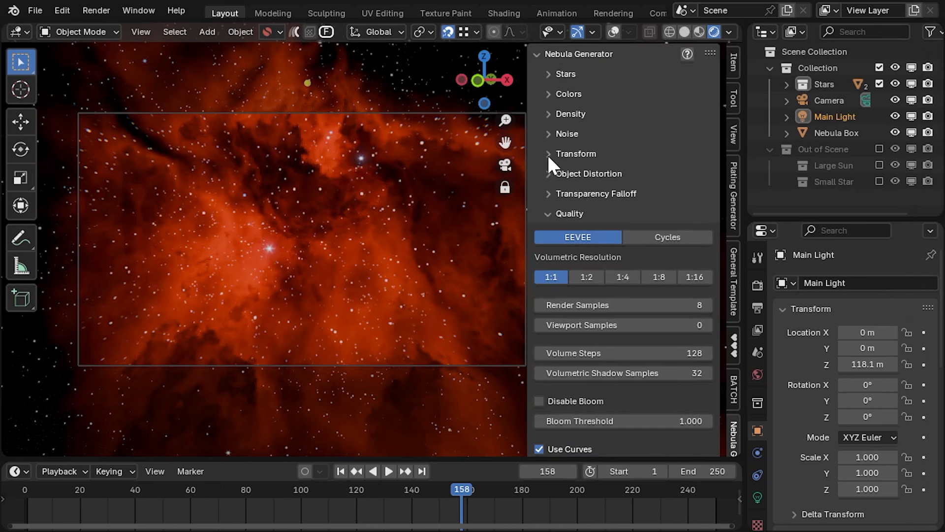
pyautogui.moveTo(644, 416)
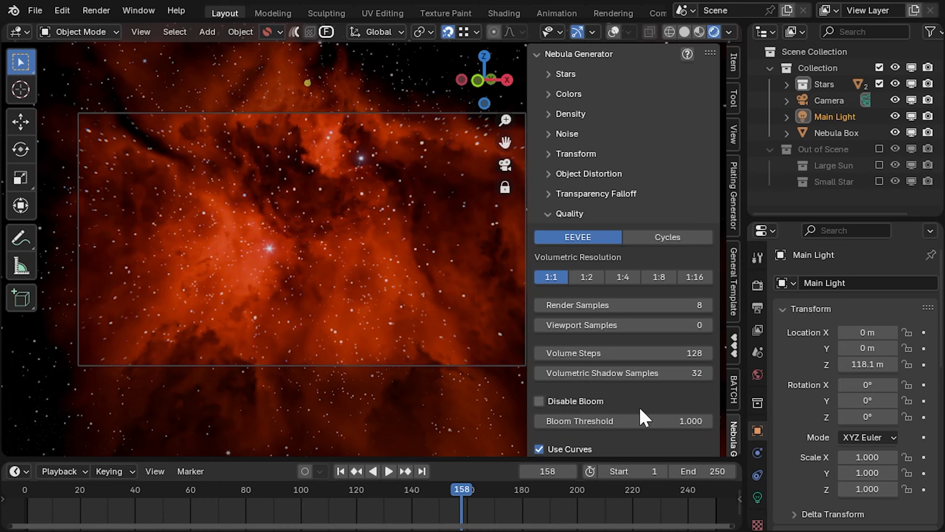
pyautogui.moveTo(588, 231)
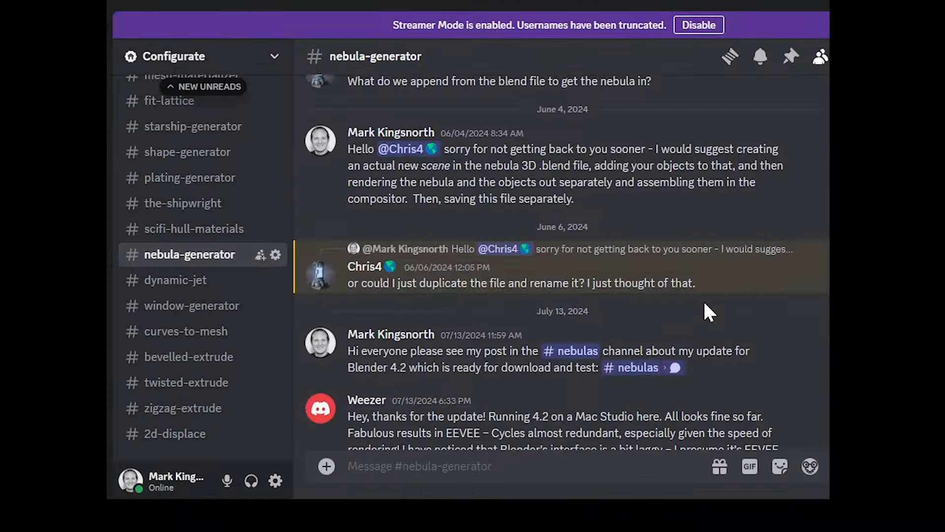
# Scroll through the #nebula-generator Discord channel's Blender 4.2 update messages.
pyautogui.scroll(-3)
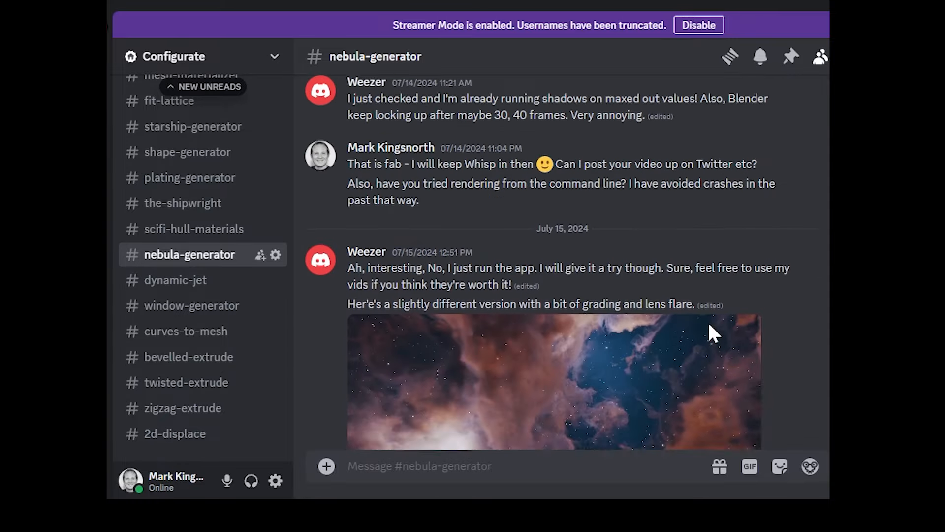
pyautogui.scroll(-3)
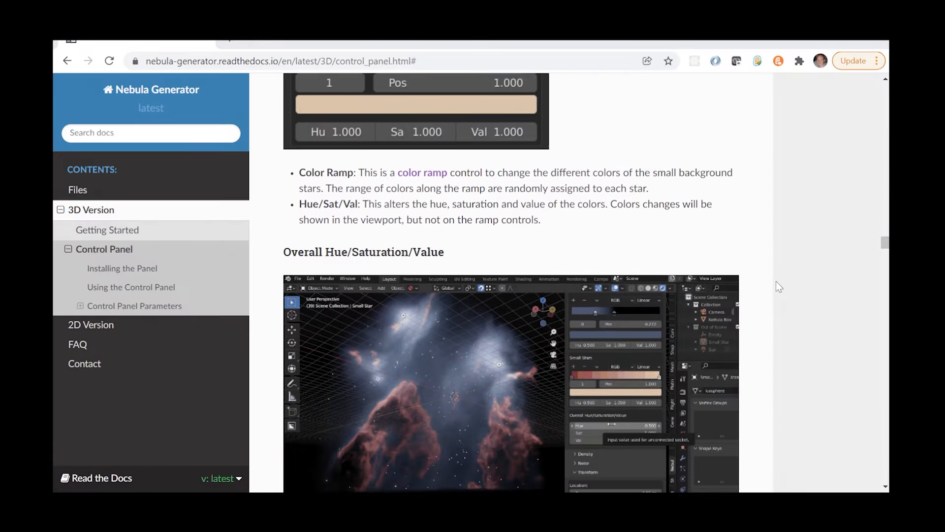
# Scroll the Control Panel docs page past the color ramp tip to Main Cloud Density.
pyautogui.scroll(-3)
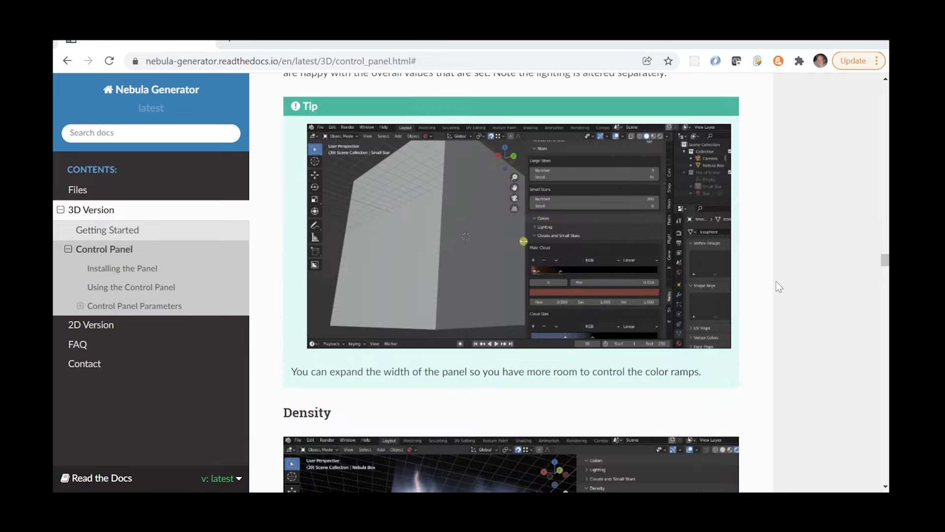
pyautogui.scroll(-3)
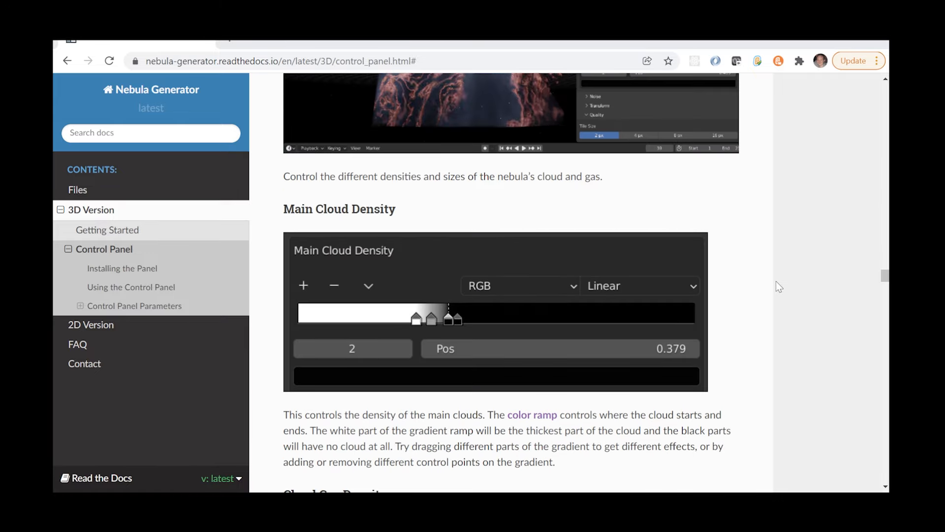